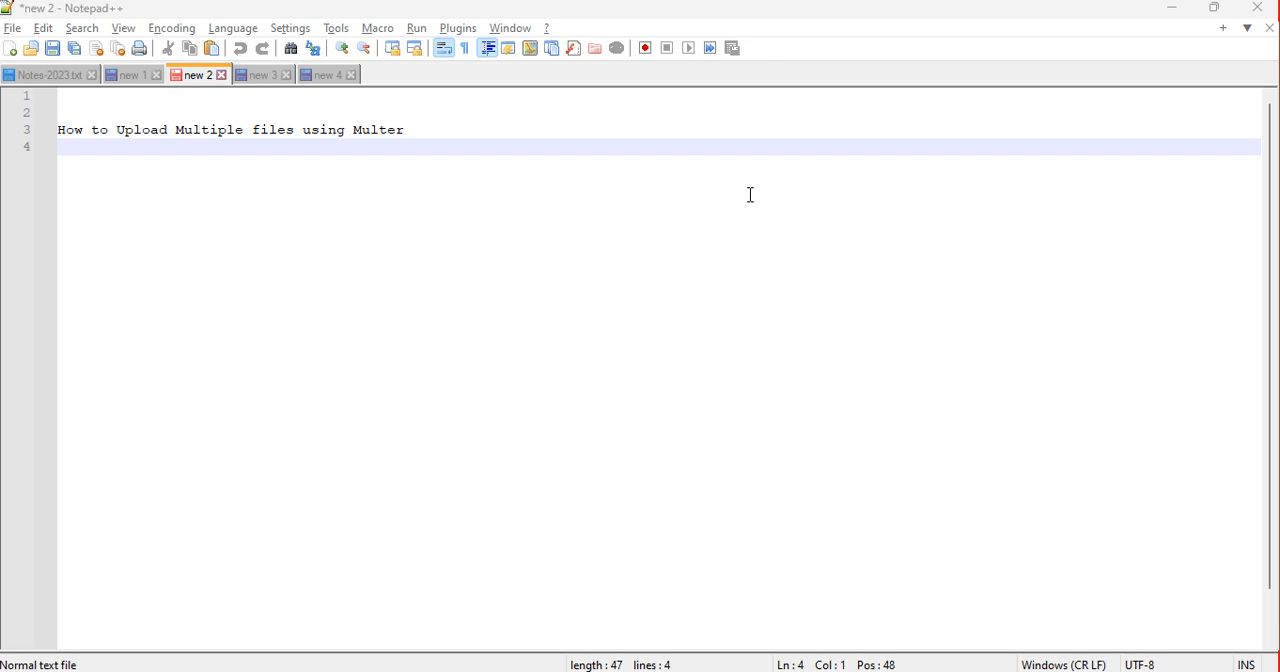
mouse_move(538, 280)
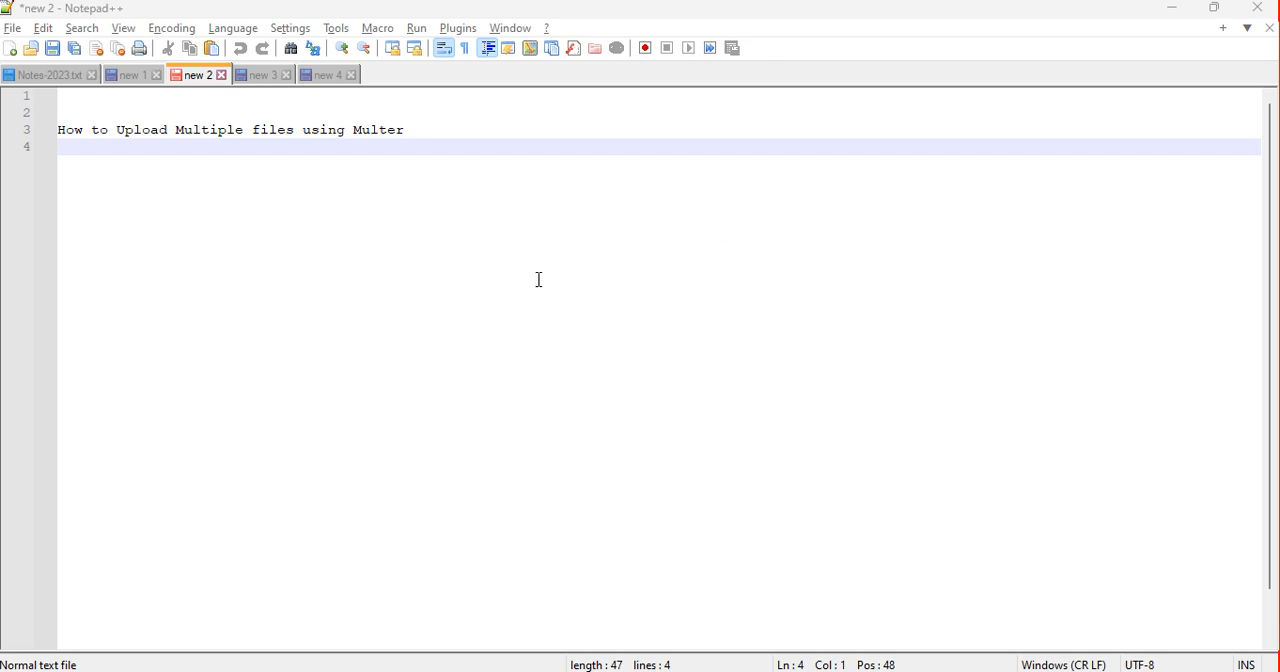
mouse_move(658, 660)
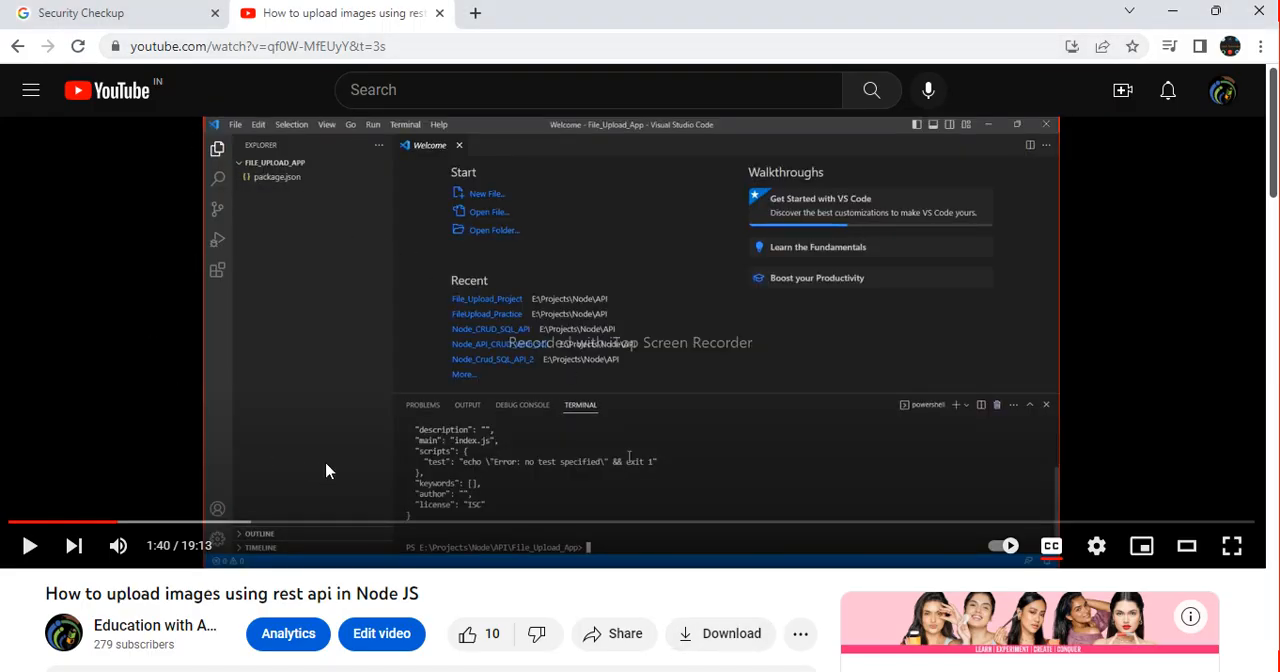
mouse_move(424, 304)
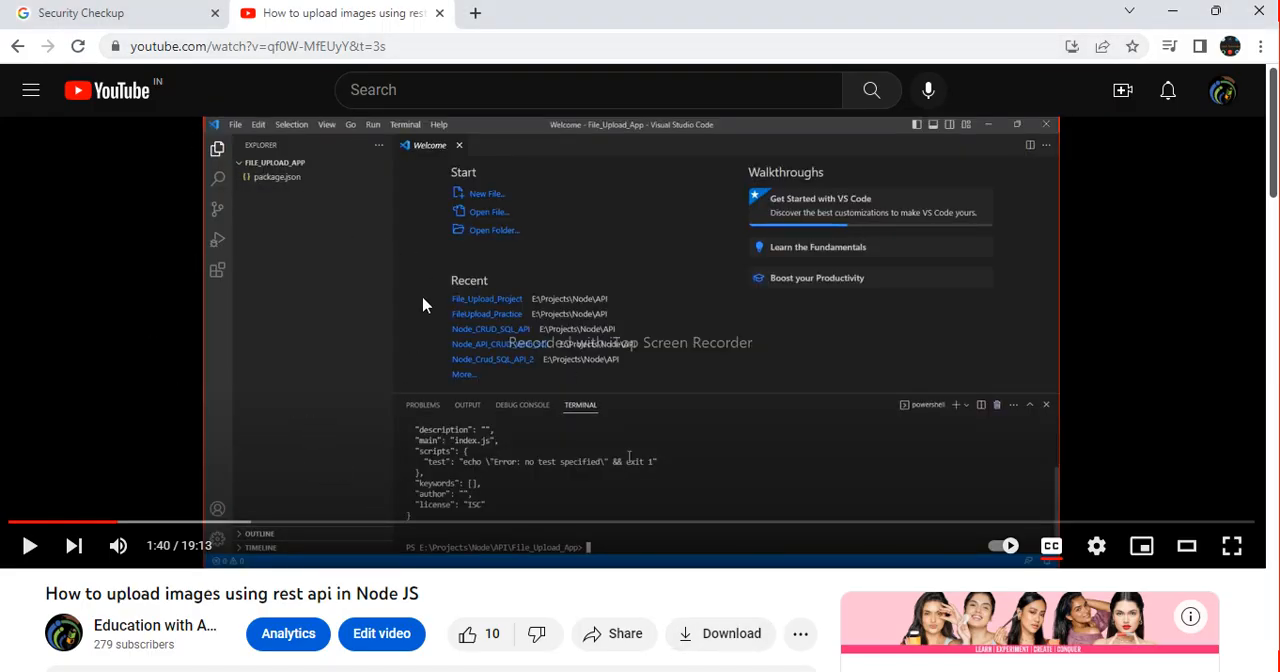
mouse_move(400, 418)
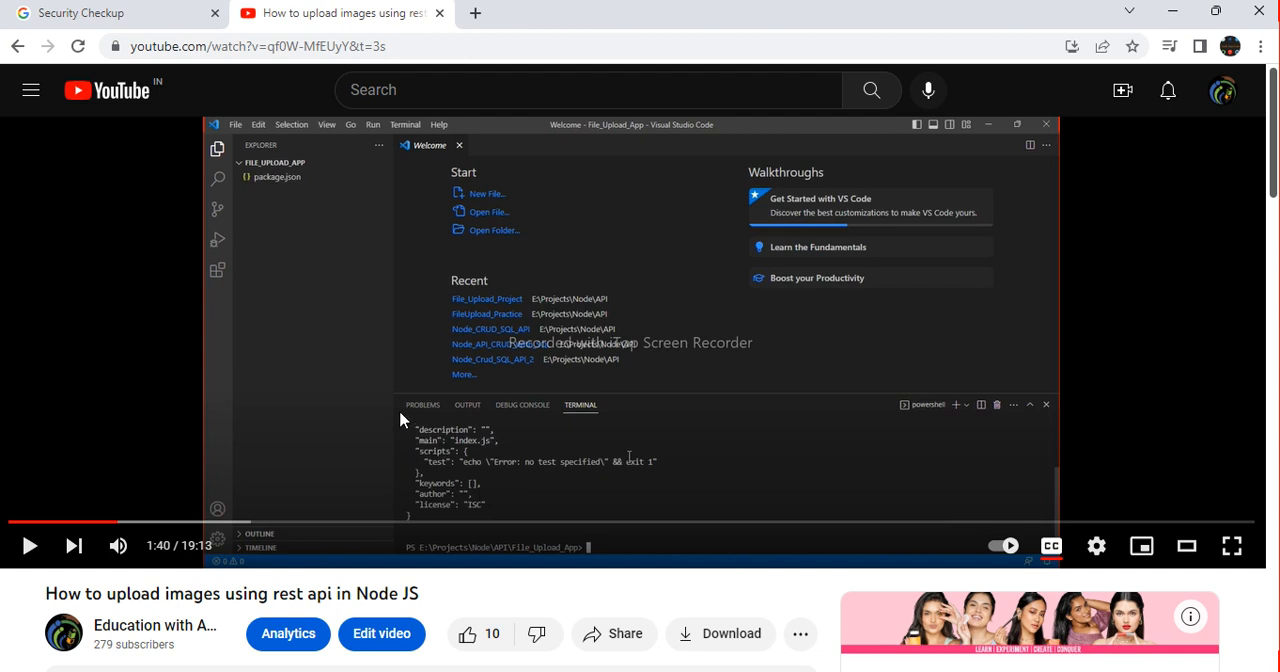
mouse_move(490, 258)
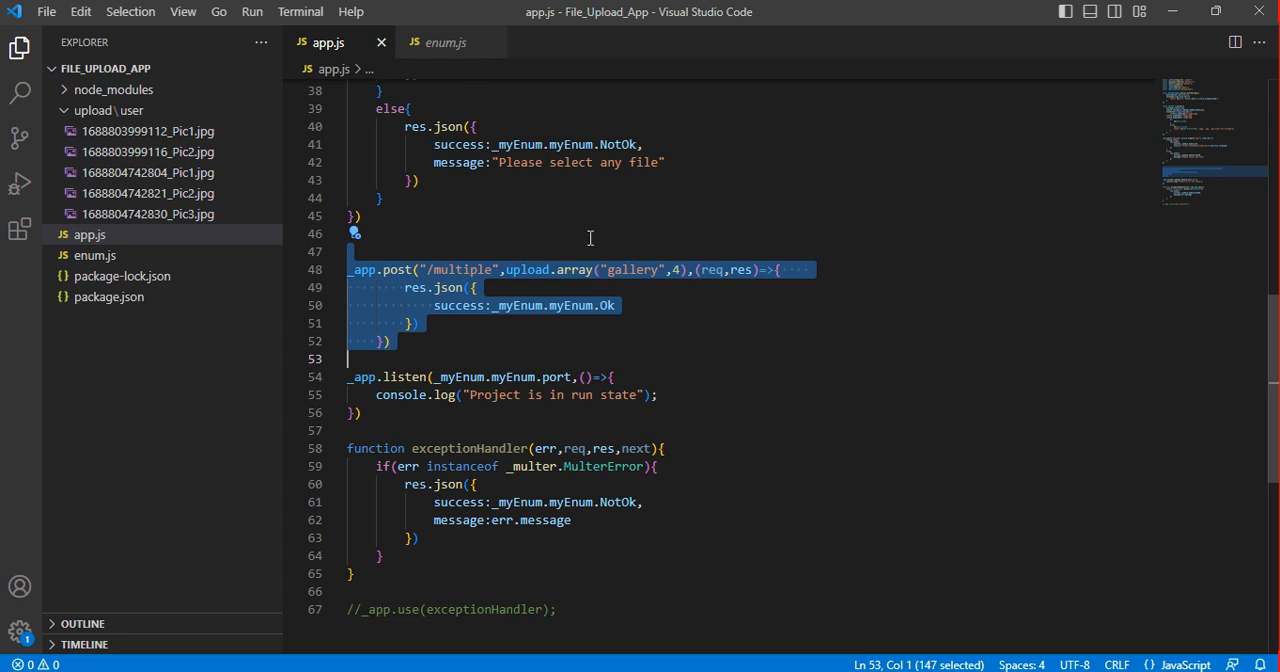
Run npm start so nodemon serves the Express app and reports 'Project is in run state'.
double_click(458, 268)
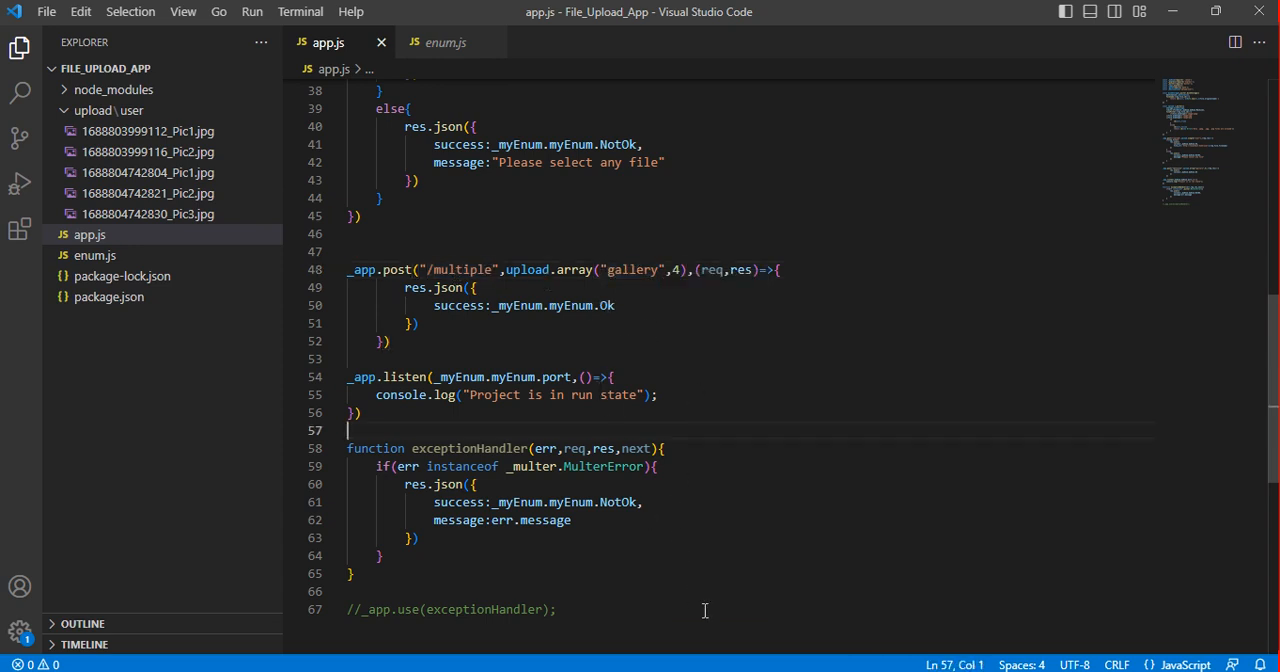
mouse_move(324, 42)
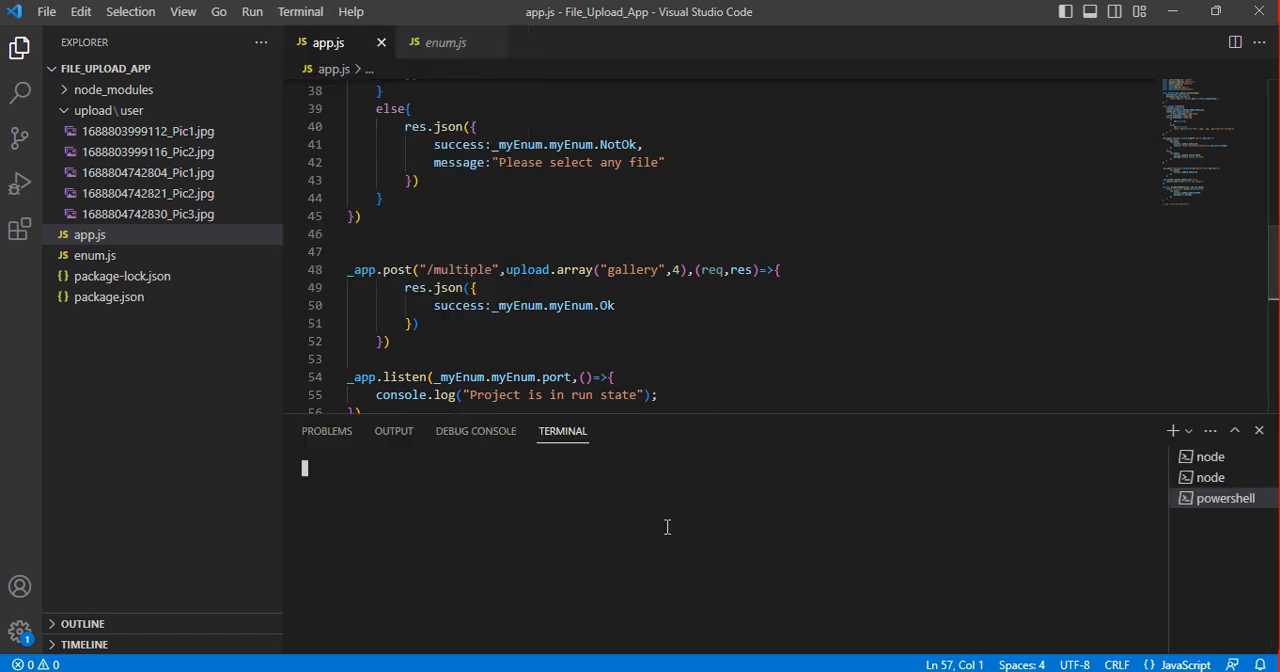
text(npm)
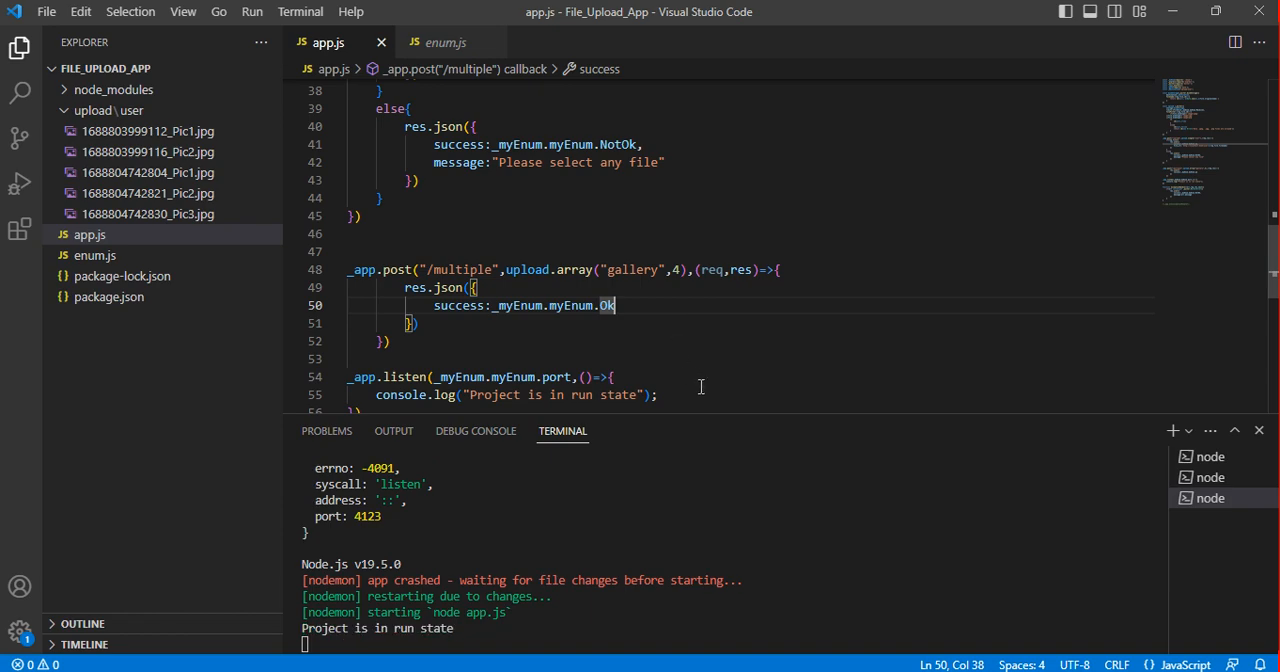
Switch to Postman and clear the files previously chosen for the gallery form-data field.
click(1164, 152)
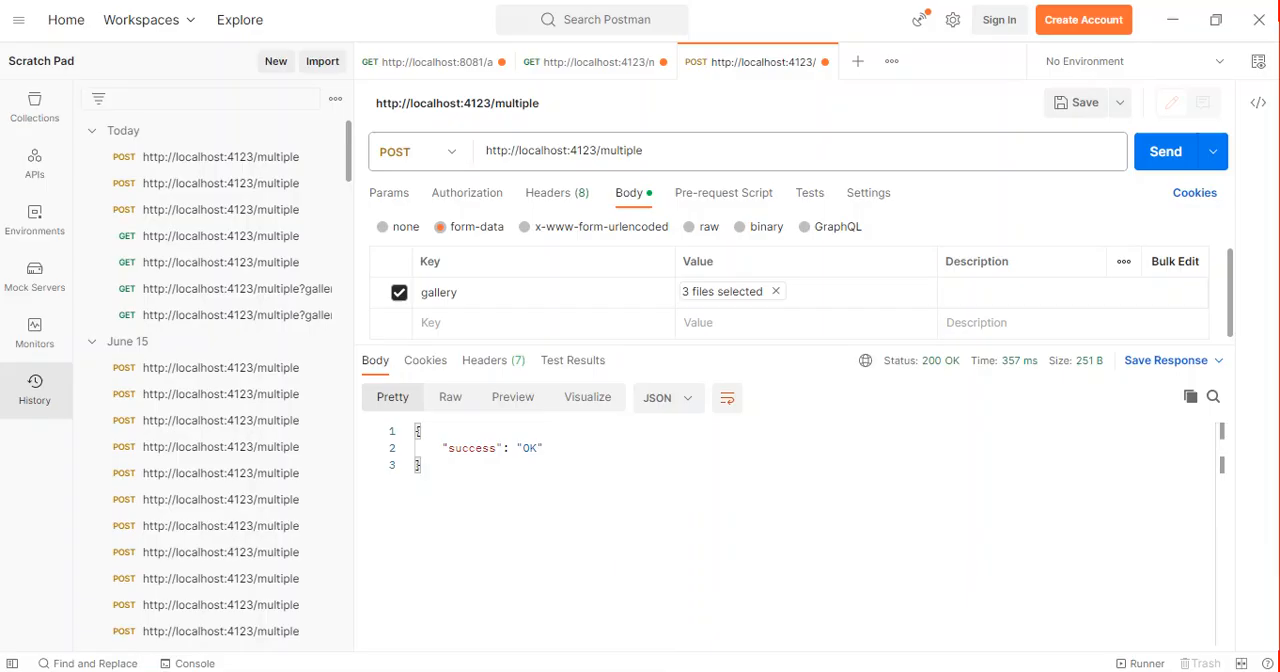
mouse_move(780, 296)
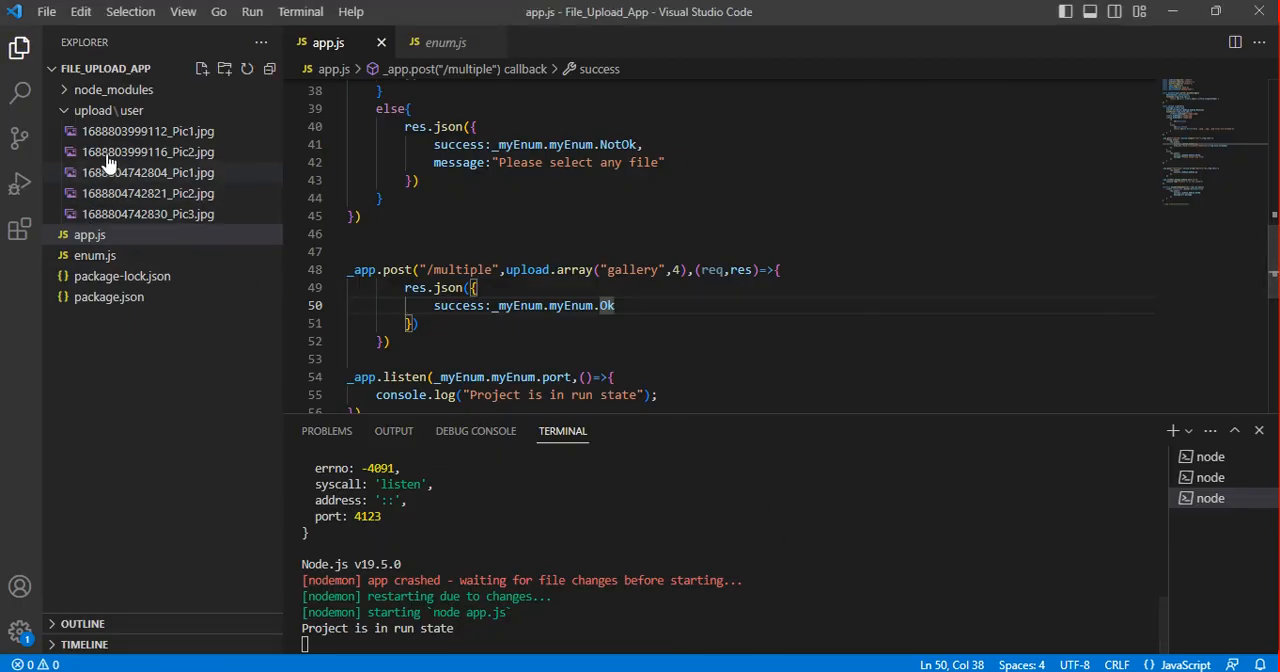
click(148, 132)
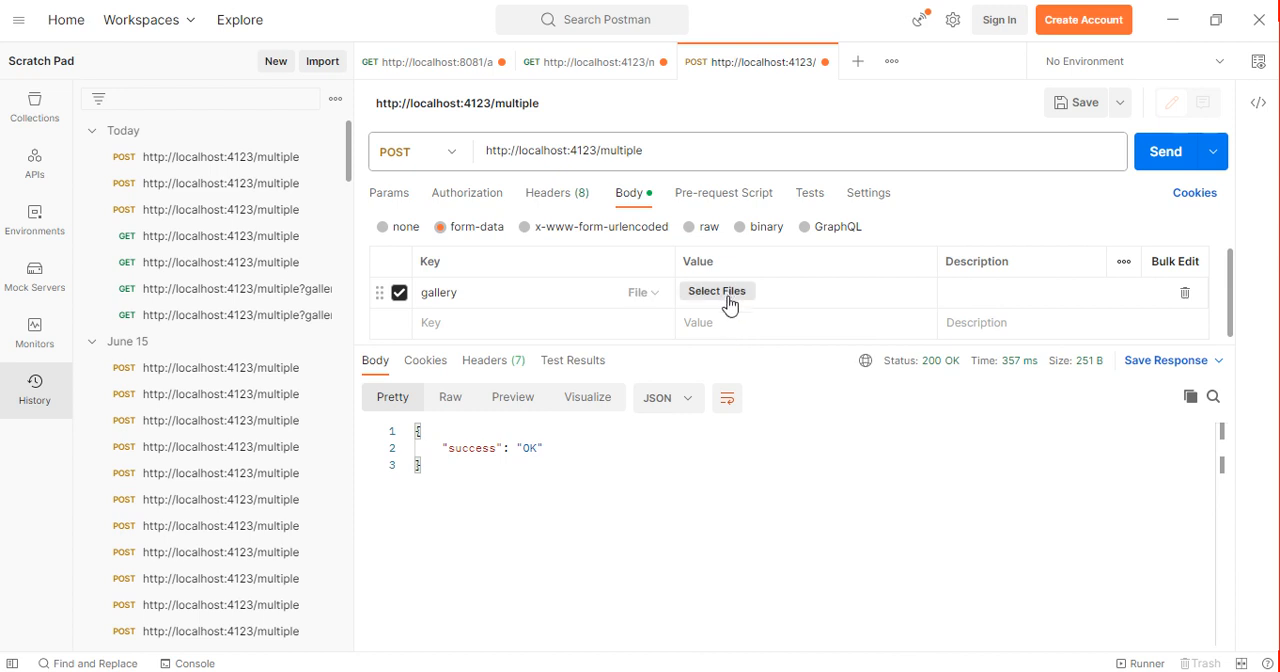
Fill the gallery field with Pic1, Pic2 and Pic3 from Downloads and send the POST to localhost:4123/multiple.
click(716, 290)
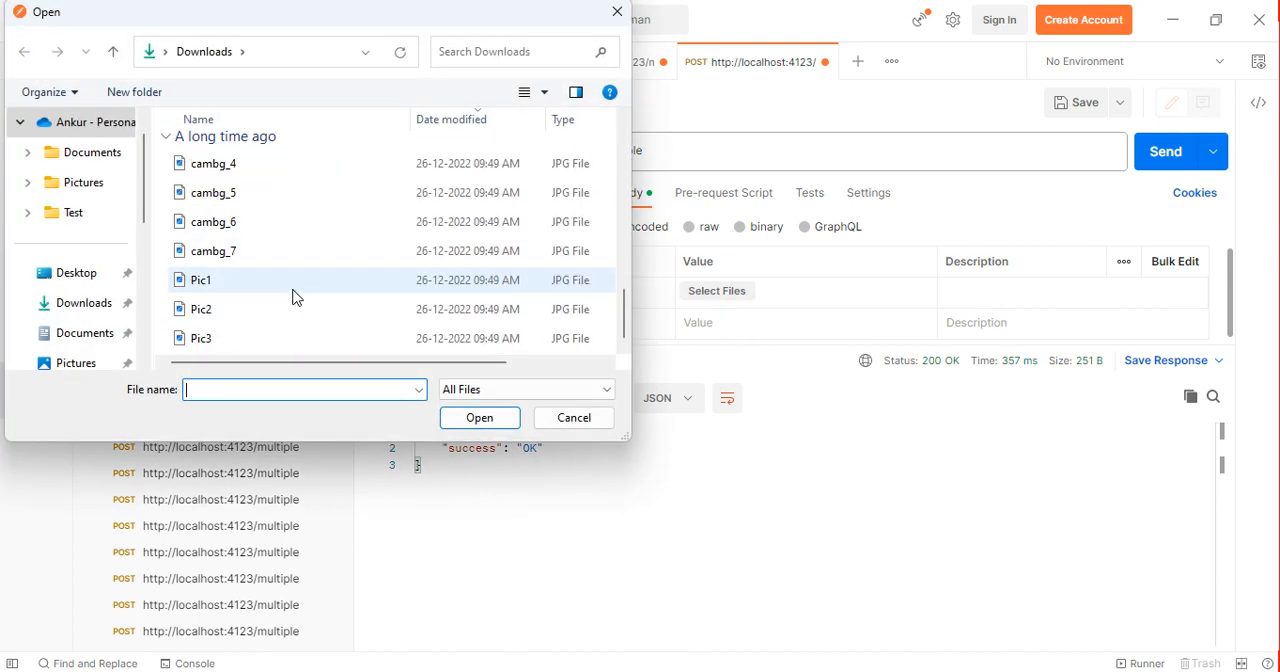
click(200, 338)
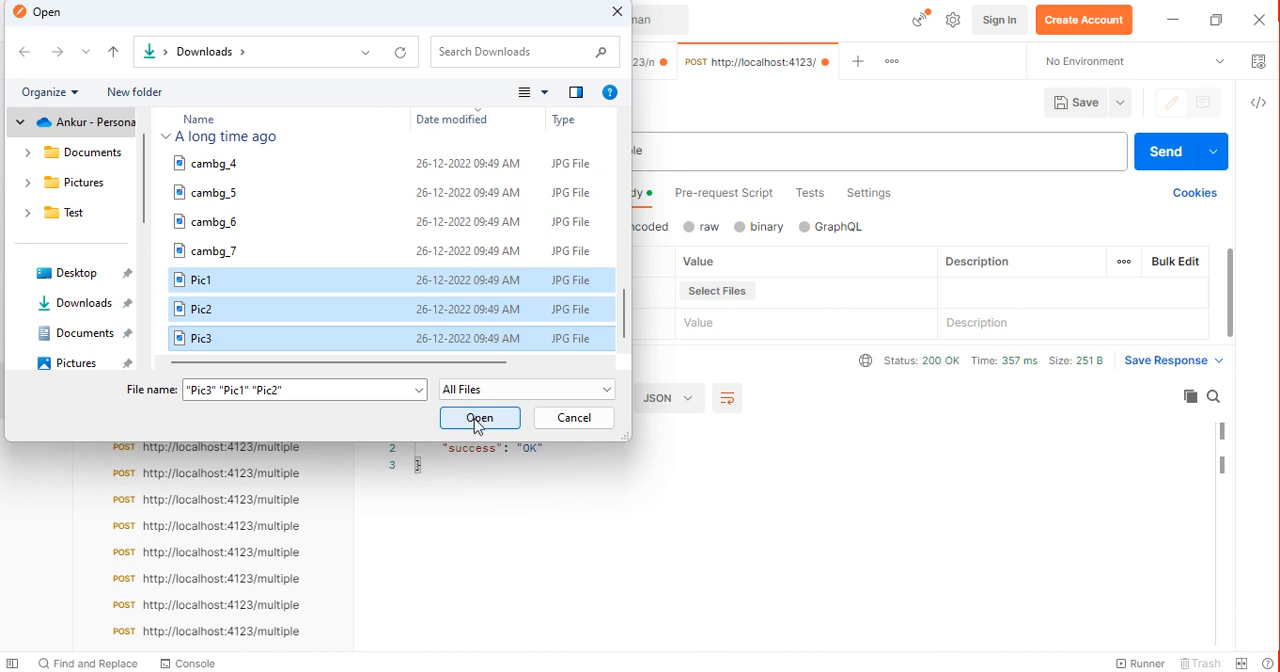
click(480, 418)
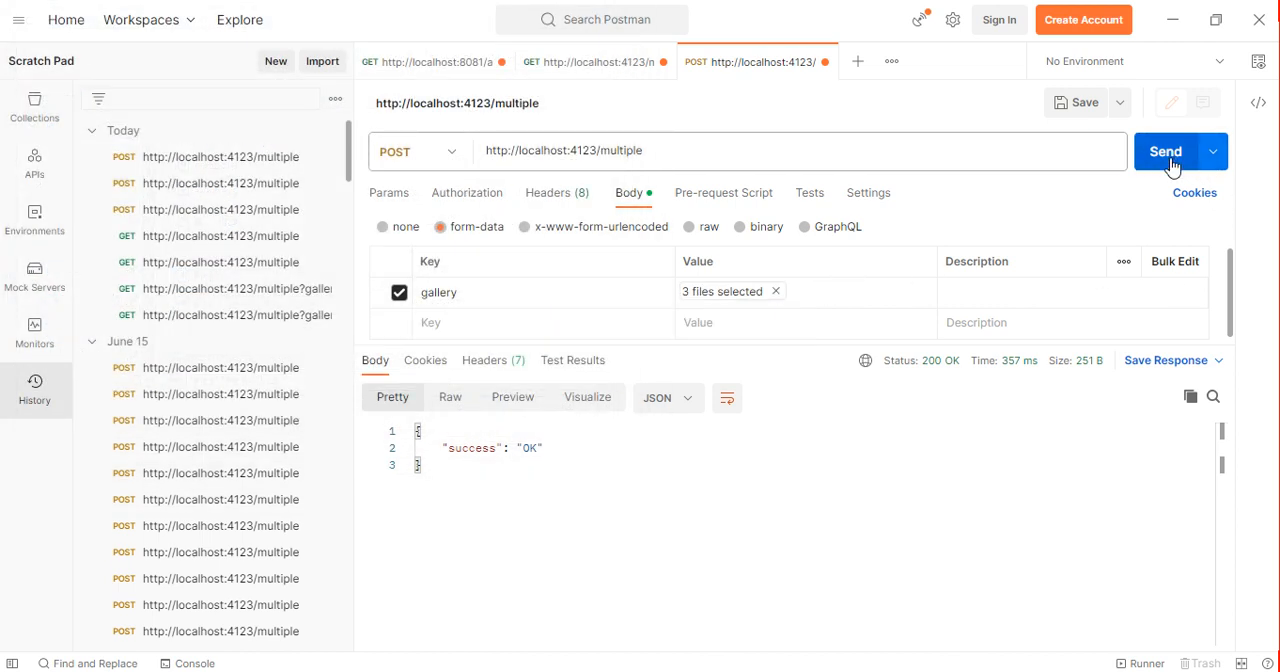
click(1164, 152)
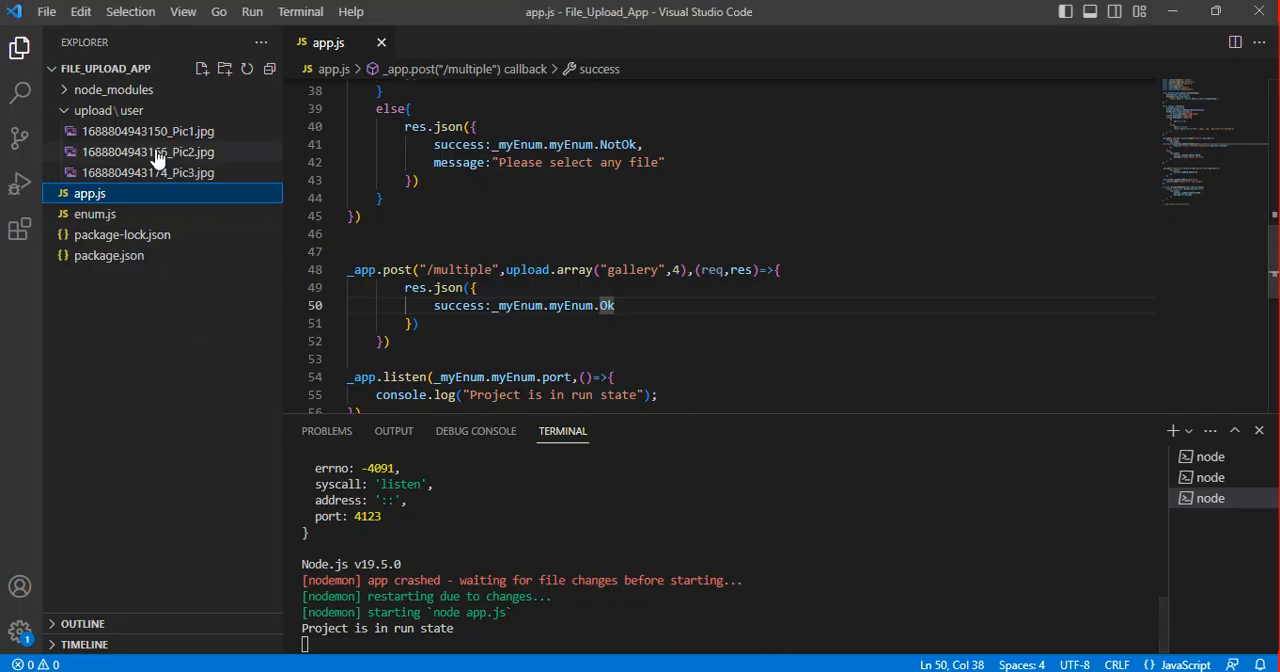
mouse_move(190, 136)
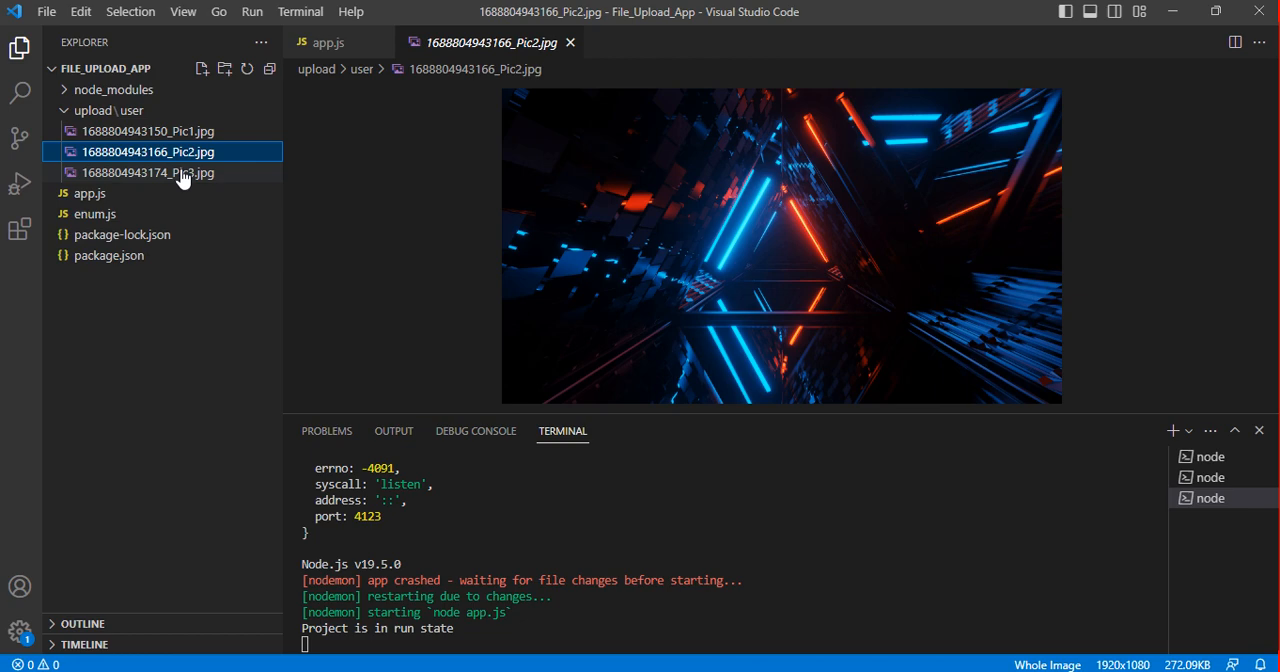
Preview the newly uploaded Pic3 copy in upload/user to confirm it saved as a proper image.
click(148, 172)
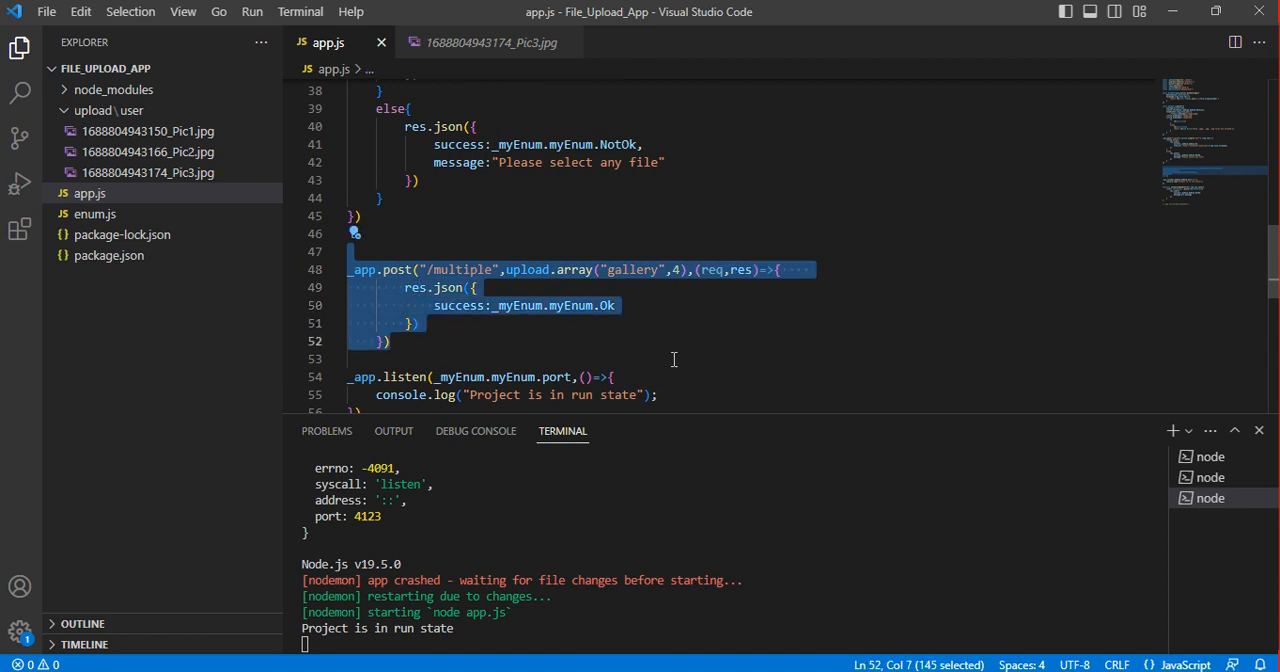
mouse_move(916, 348)
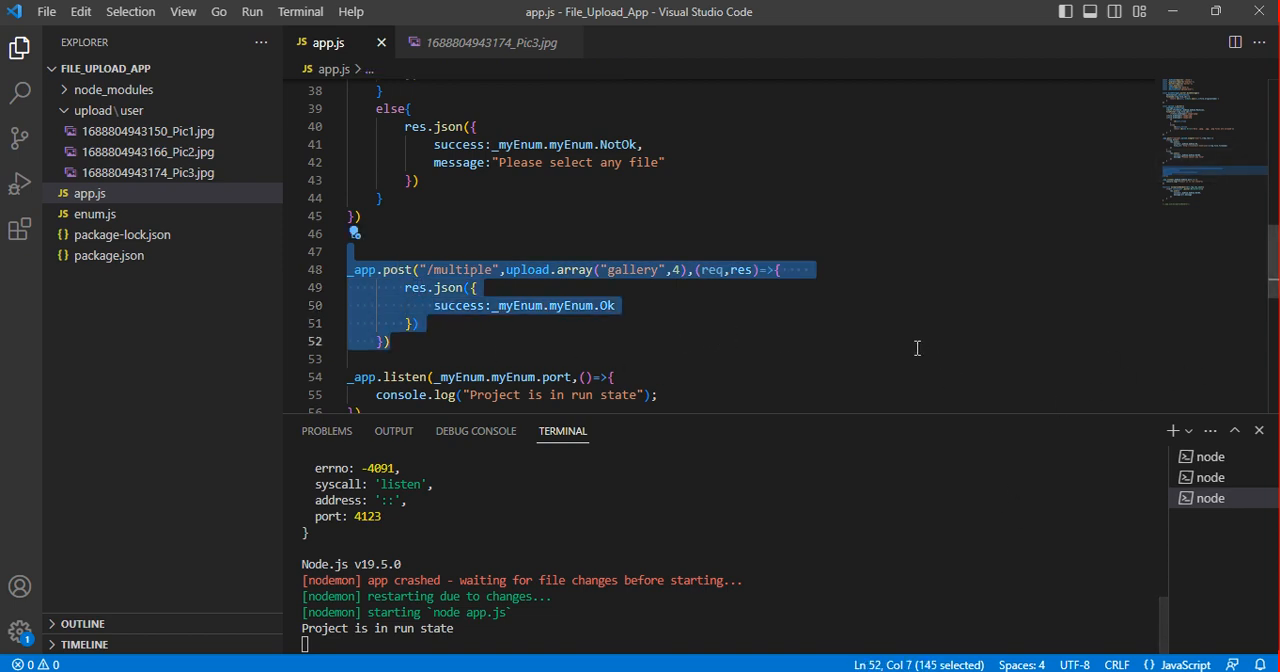
mouse_move(976, 354)
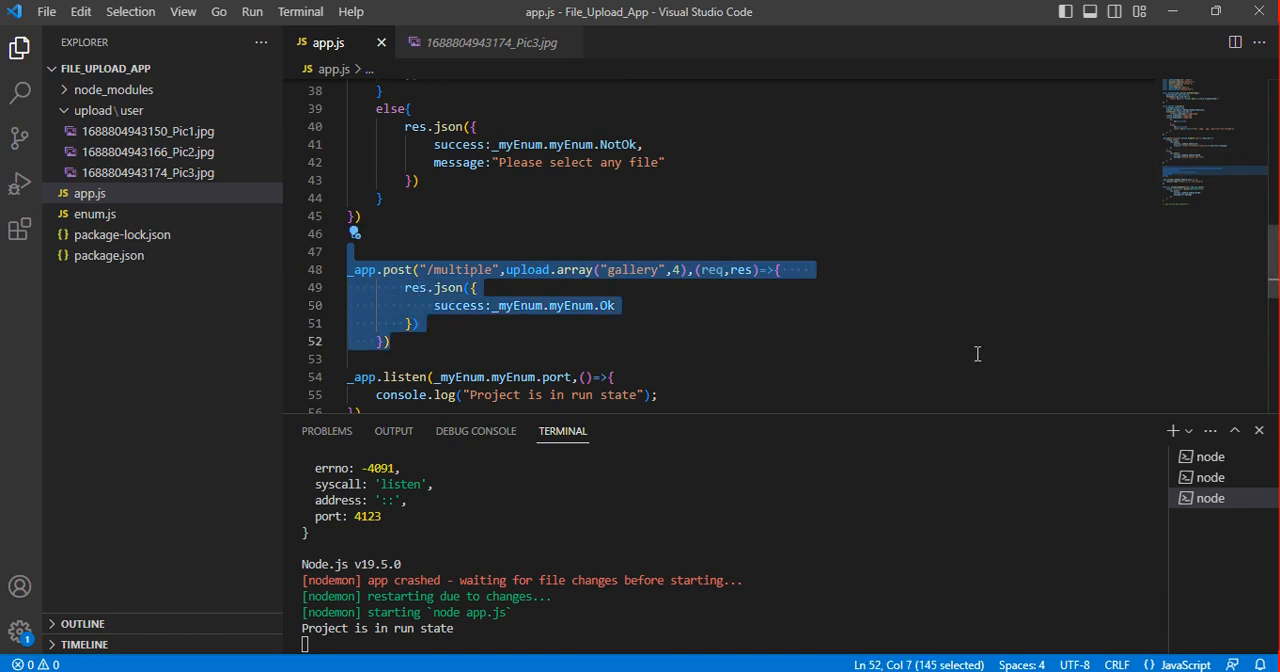